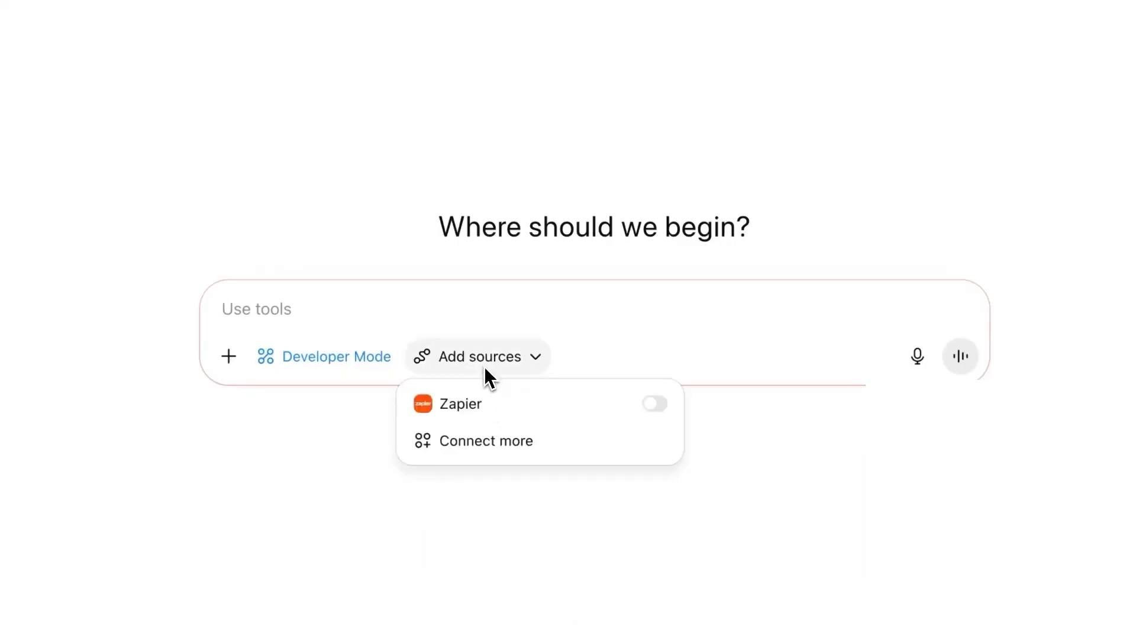
# Go to Connect more from the Add sources menu to reach Settings > Connectors.
pyautogui.click(486, 441)
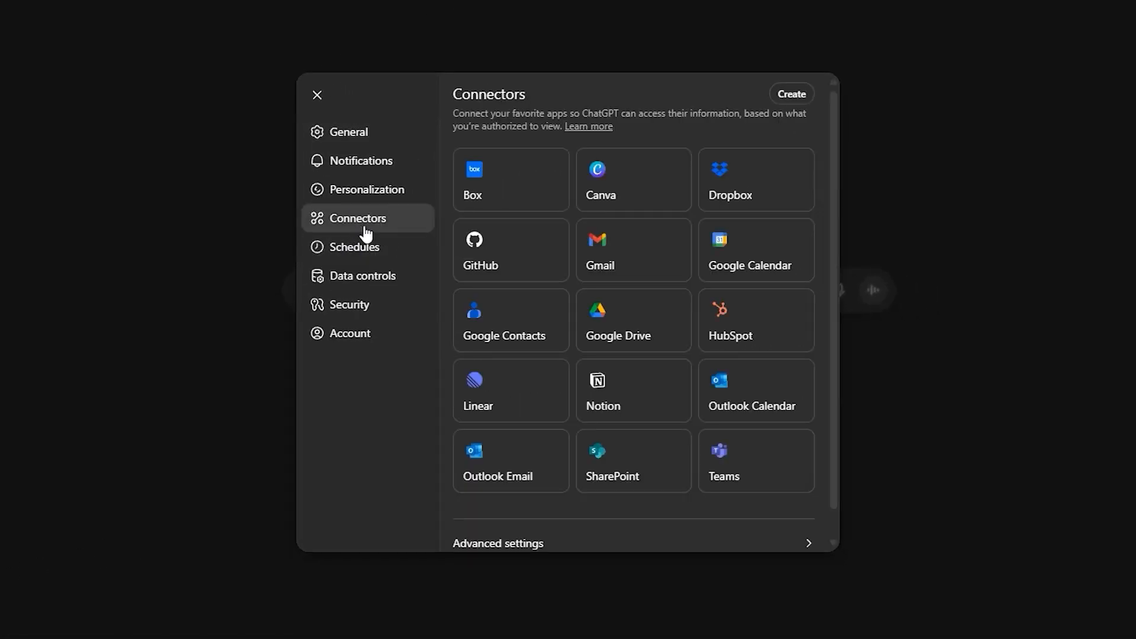
# From the connectors list, start creating a new custom MCP connector via Create.
pyautogui.click(498, 543)
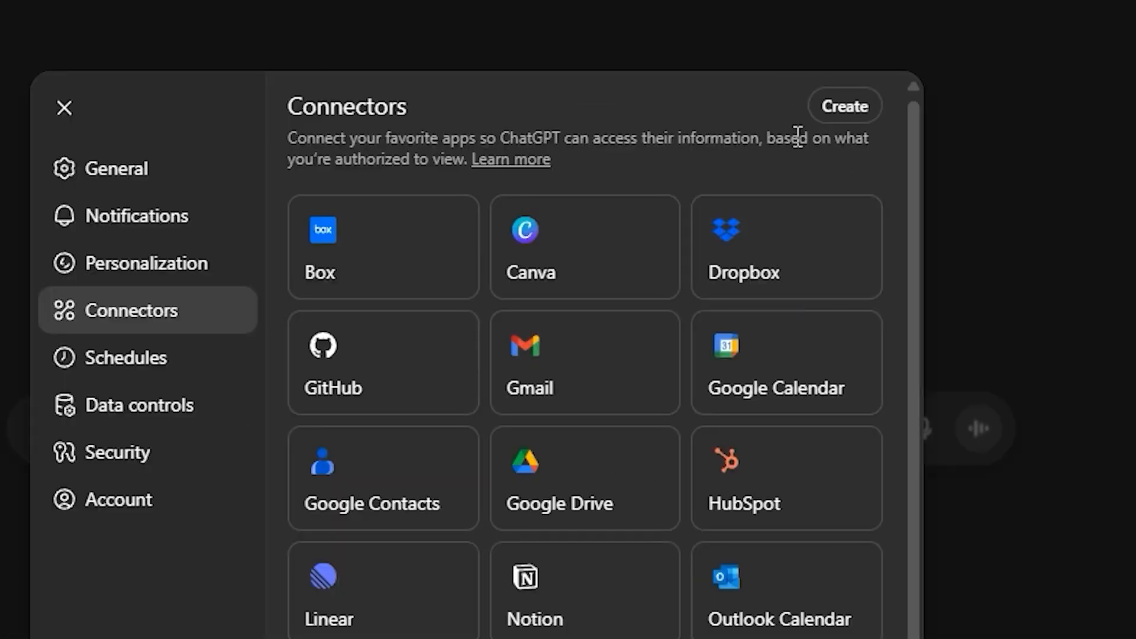
pyautogui.click(844, 106)
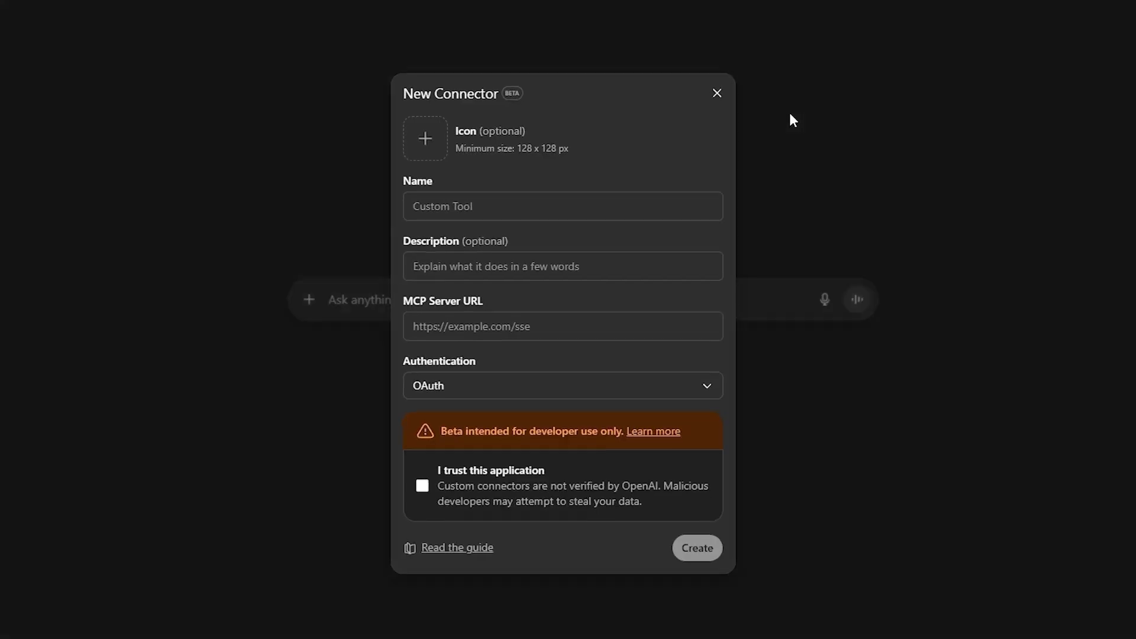